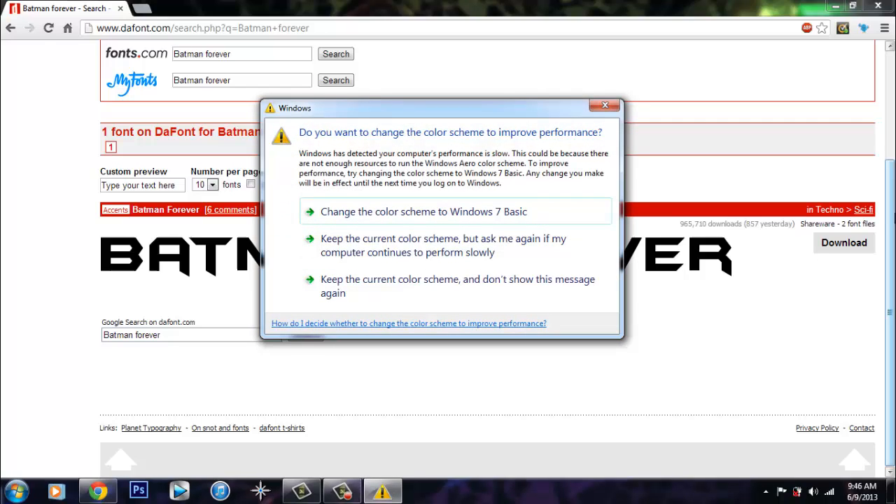
pyautogui.moveTo(431, 207)
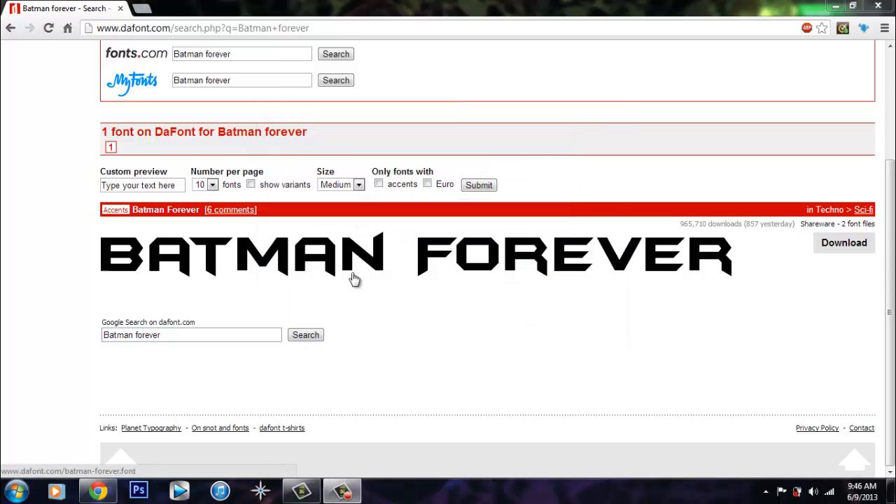
pyautogui.moveTo(387, 231)
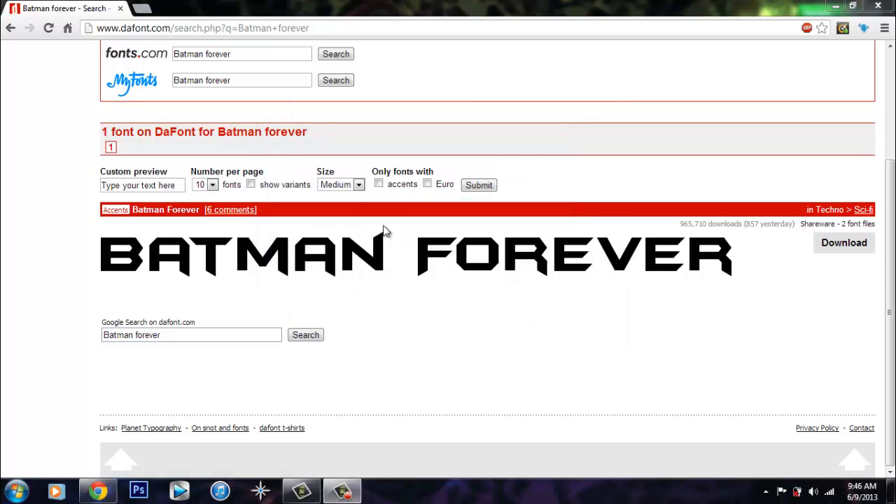
# - Scroll the dafont results to bring the single Batman Forever font preview into view
pyautogui.scroll(3)
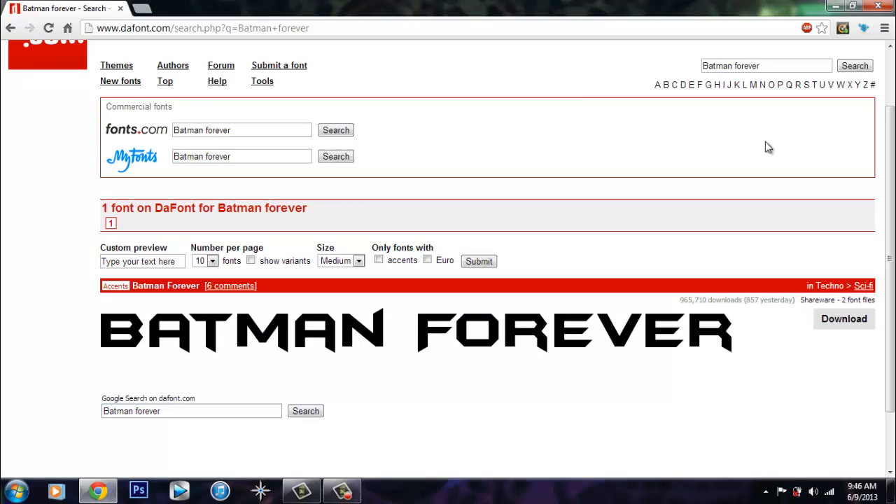
pyautogui.moveTo(256, 176)
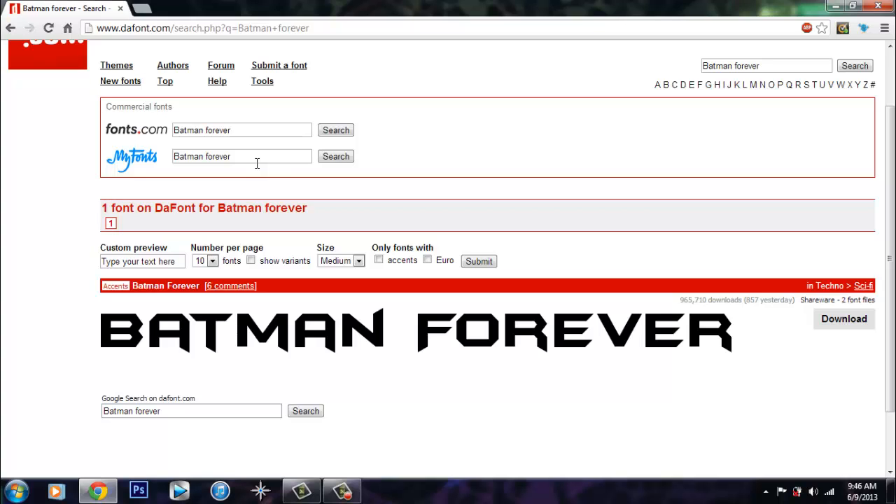
pyautogui.scroll(-3)
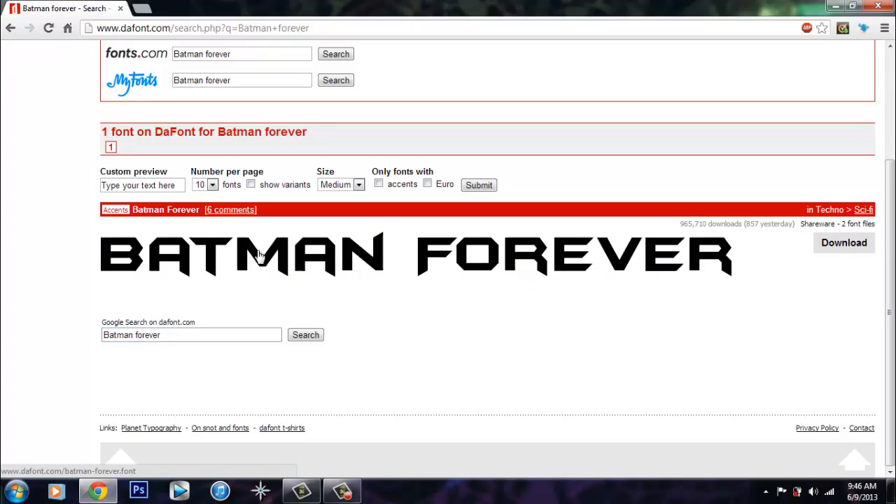
pyautogui.moveTo(732, 254)
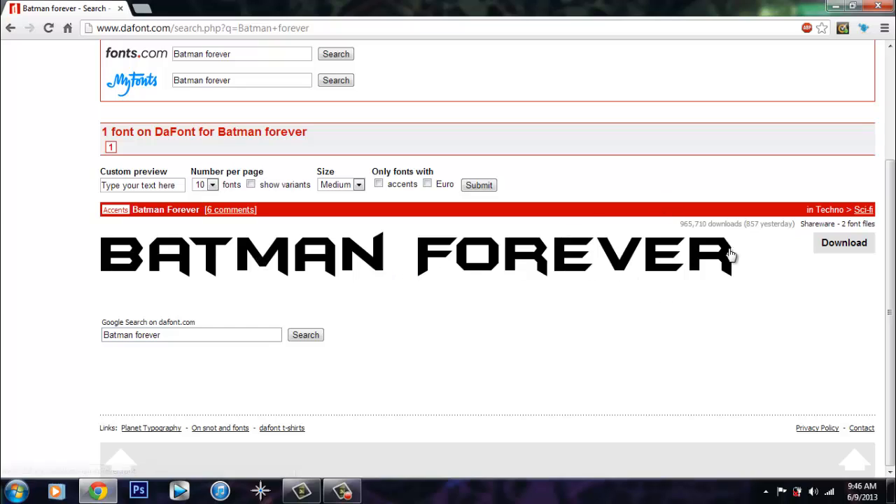
pyautogui.moveTo(844, 243)
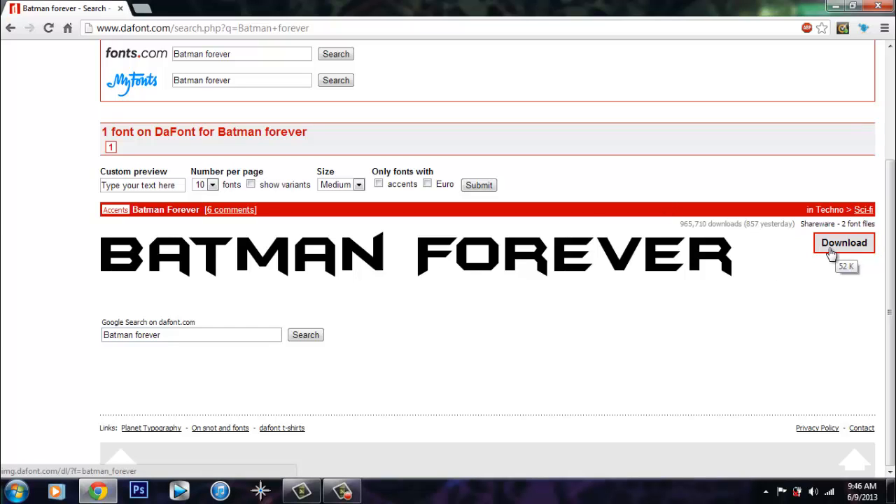
pyautogui.moveTo(780, 236)
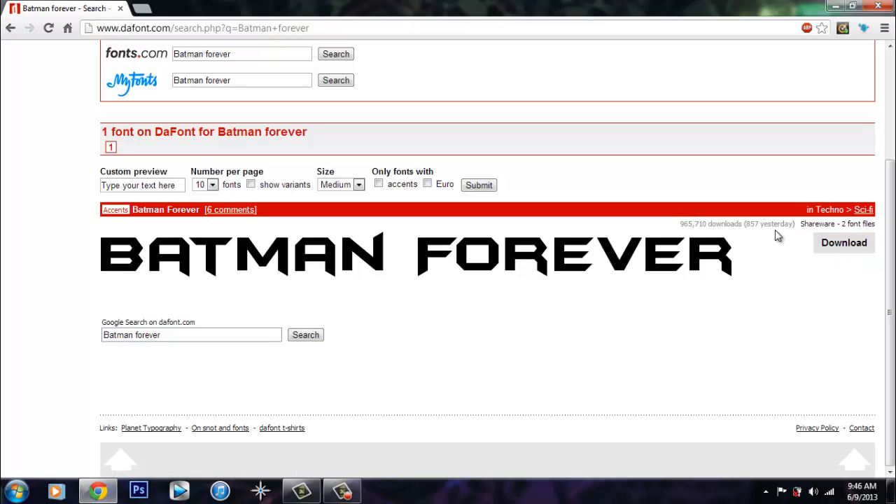
pyautogui.moveTo(844, 243)
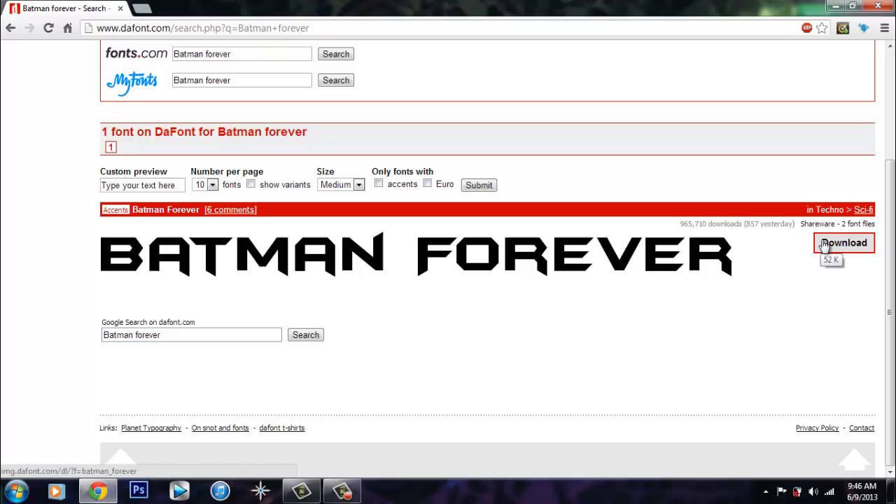
# - Download batman_forever.zip from dafont and open it in WinRAR
pyautogui.click(844, 242)
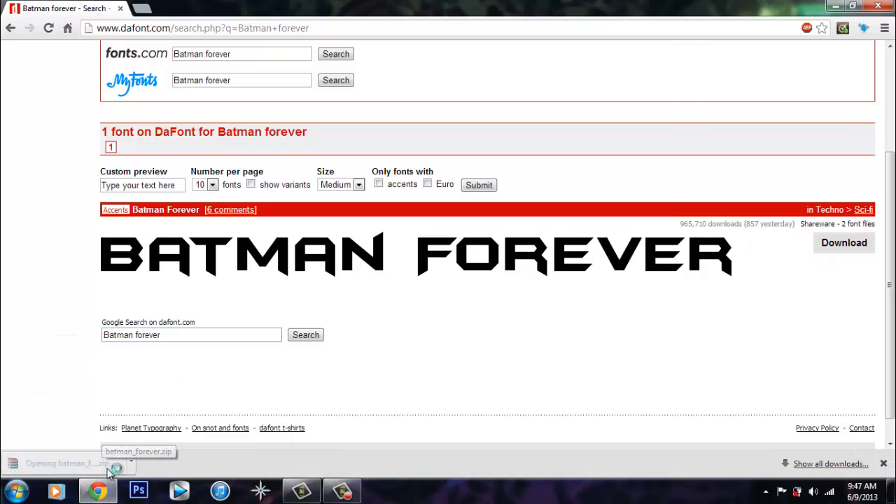
pyautogui.click(66, 463)
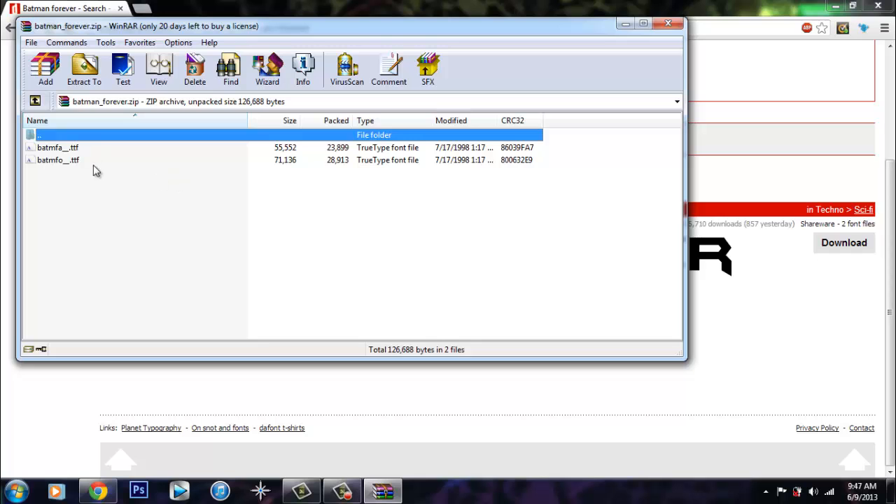
pyautogui.moveTo(91, 160)
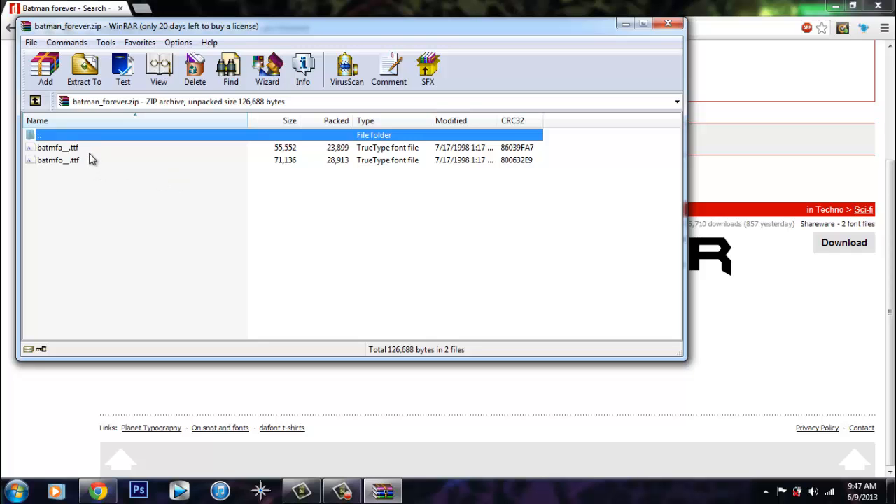
# - Install batmfa__.ttf as BatmanForeverAlternate, replacing the existing copy, and close Font Viewer
pyautogui.doubleClick(58, 147)
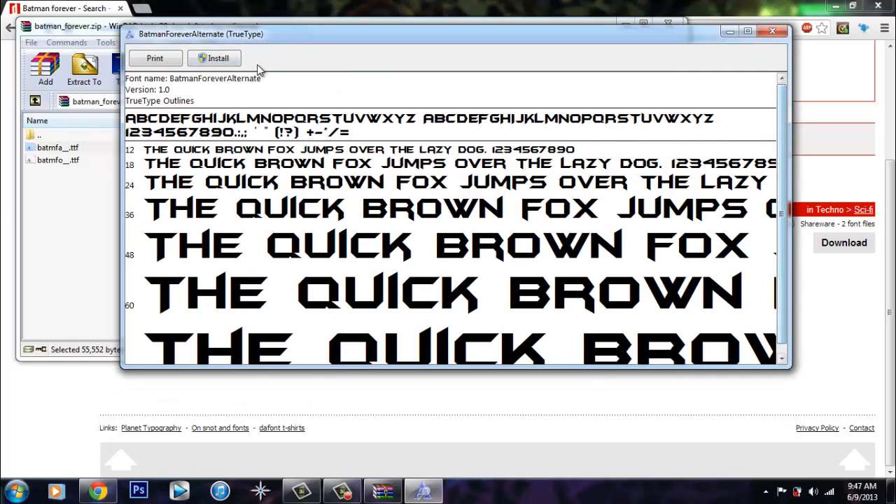
pyautogui.click(219, 58)
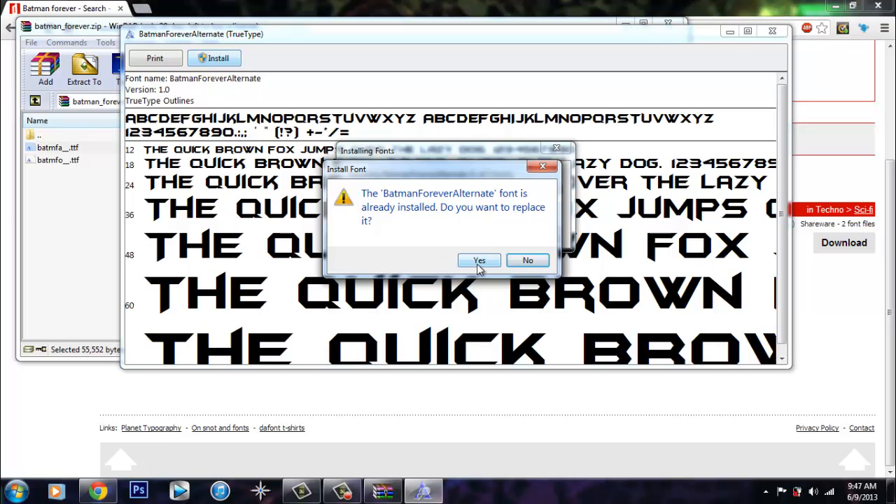
pyautogui.click(479, 260)
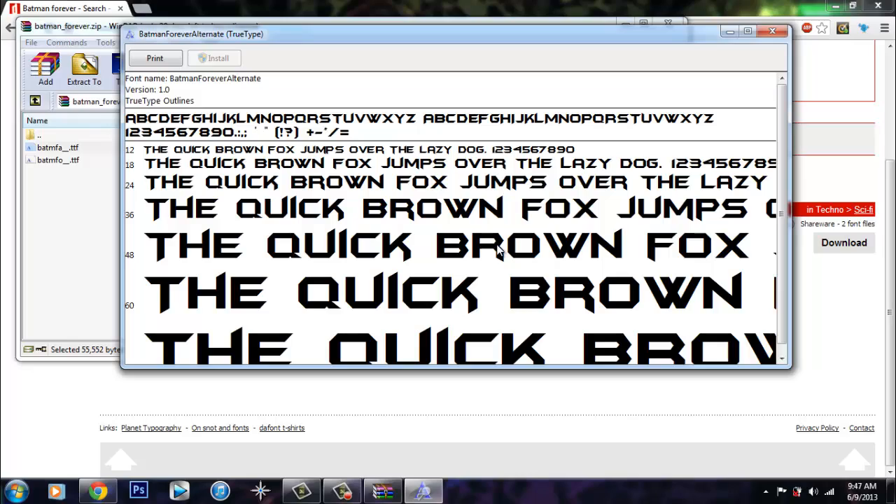
pyautogui.click(773, 31)
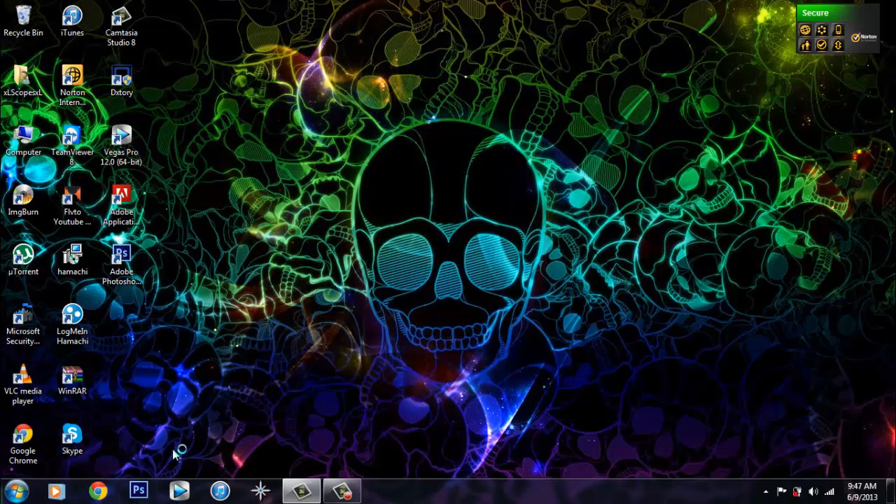
# - Launch Vegas Pro 12.0 and select the Titles & Text media generator
pyautogui.doubleClick(120, 138)
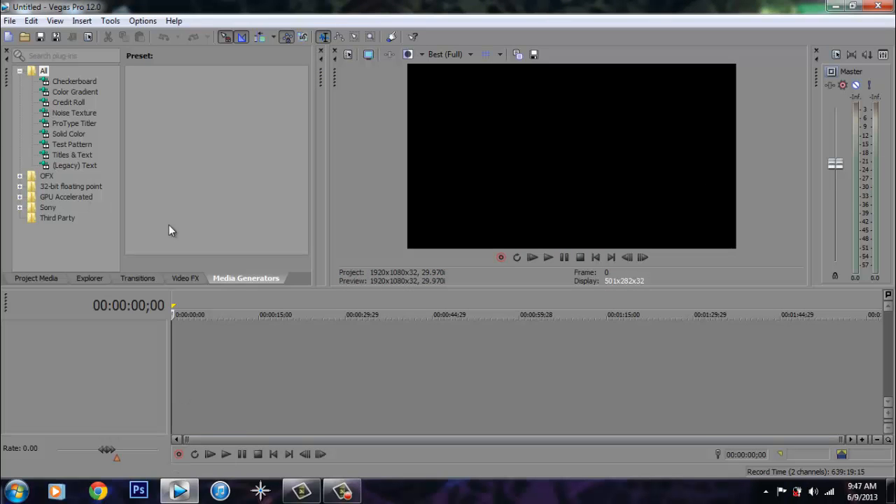
pyautogui.moveTo(63, 145)
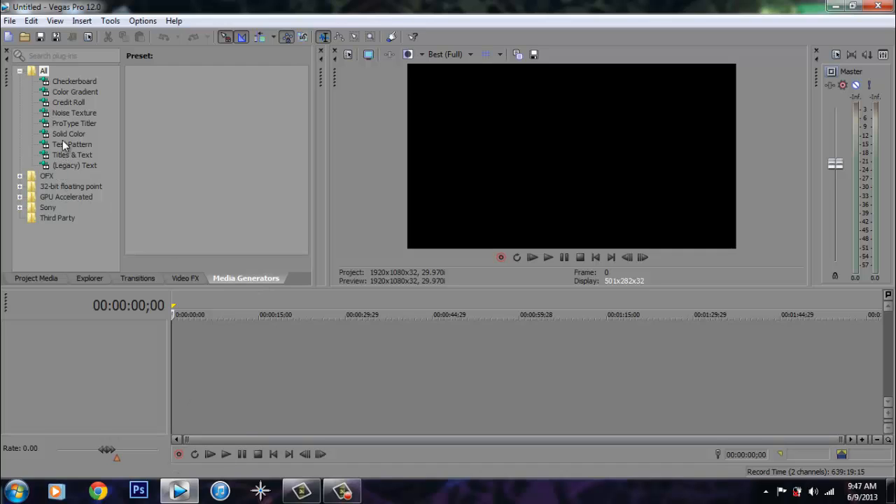
pyautogui.click(72, 155)
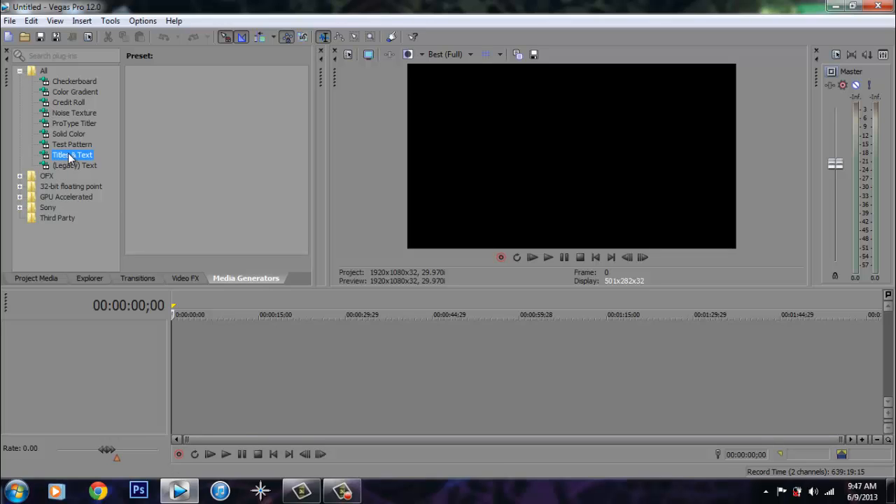
pyautogui.click(73, 154)
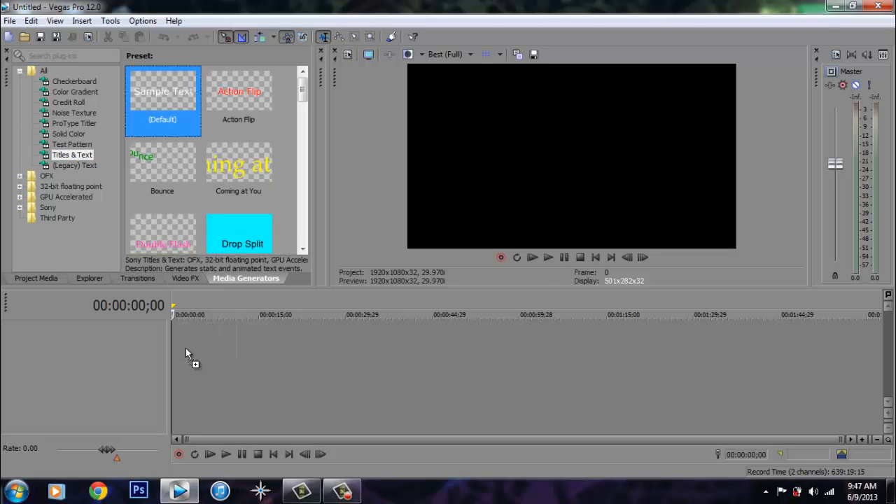
# - Add the Default Titles & Text preset and set its font to BatmanForeverAlternate
pyautogui.doubleClick(162, 101)
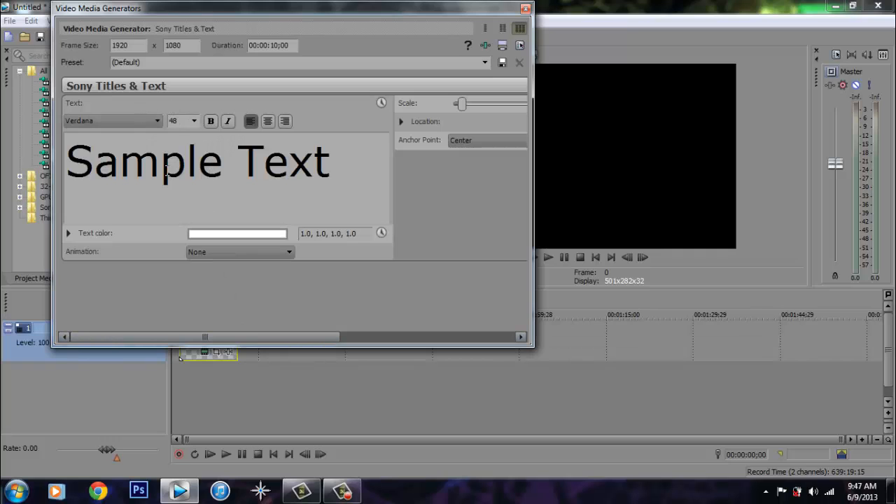
pyautogui.click(157, 120)
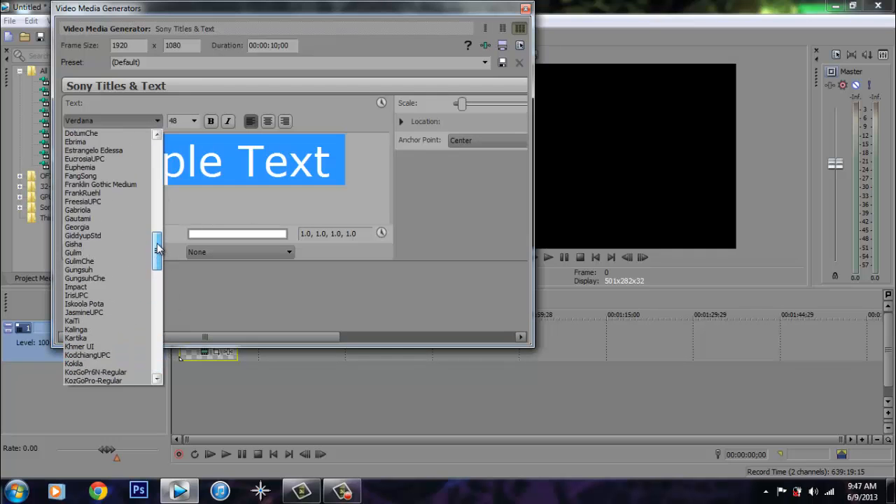
pyautogui.scroll(3)
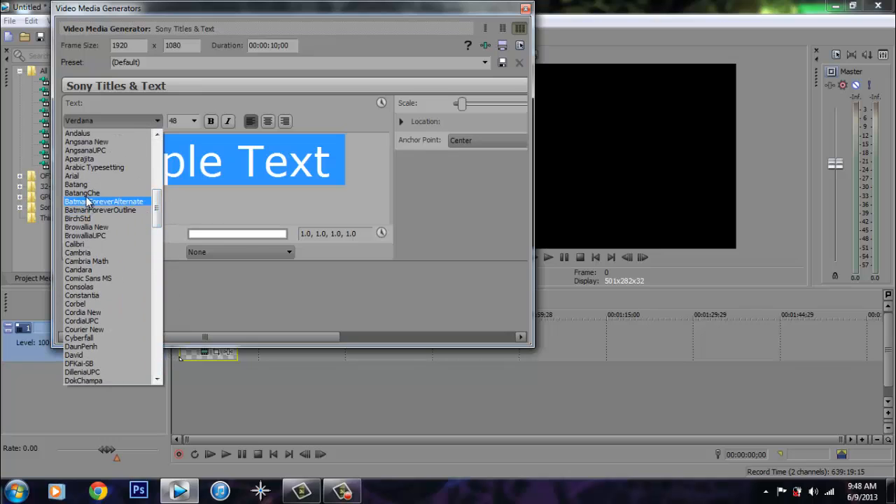
pyautogui.click(104, 202)
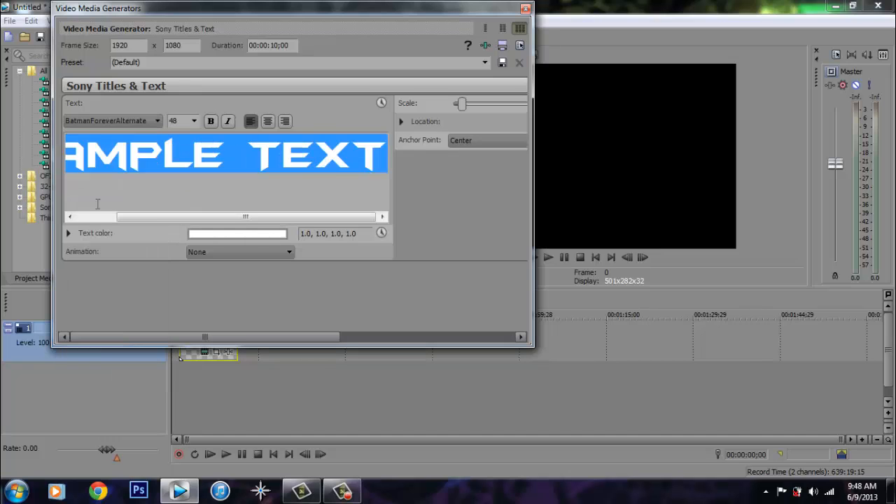
pyautogui.moveTo(284, 23)
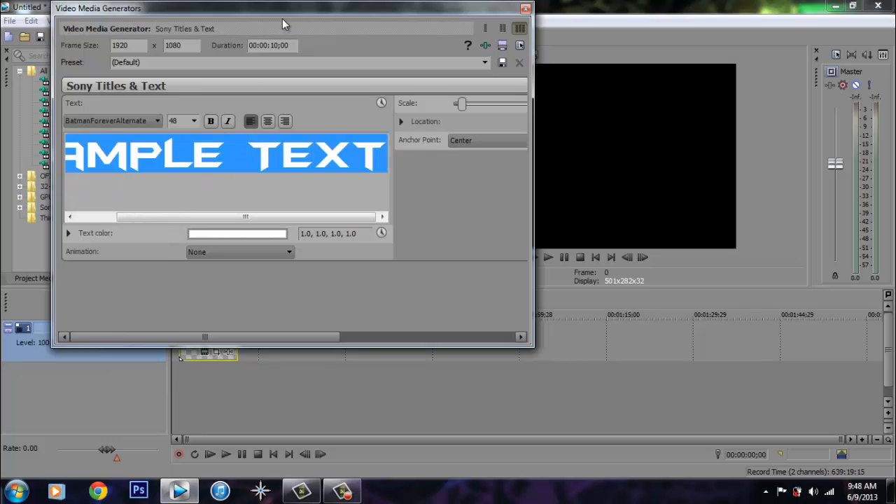
pyautogui.moveTo(283, 22); pyautogui.dragTo(189, 129)
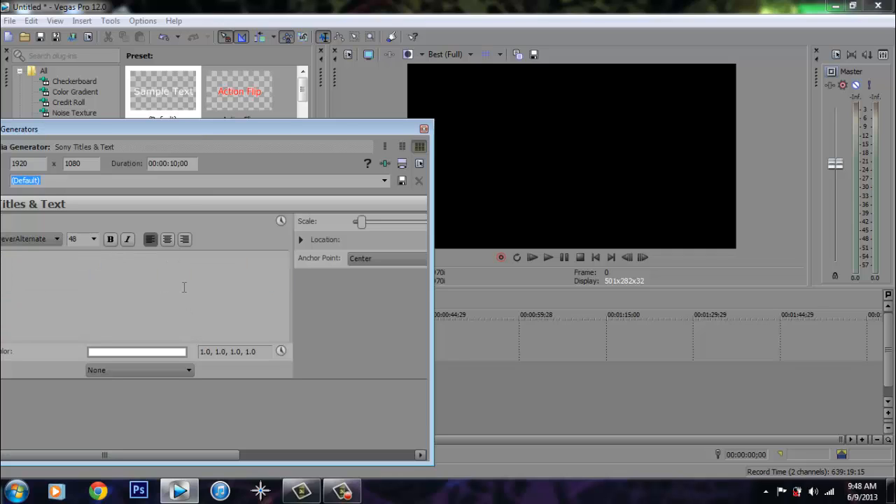
# - Change the title text to XLSCOPESXL, then quit Vegas Pro without saving
pyautogui.write('SCOPESXL')
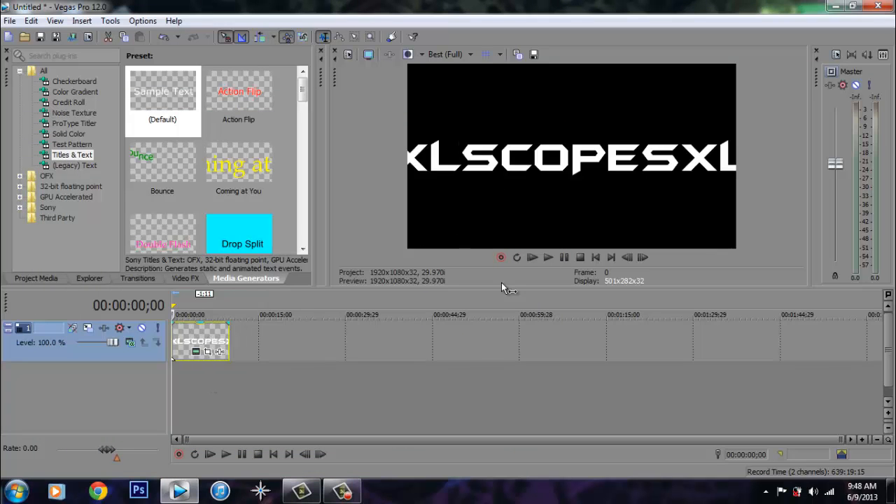
pyautogui.moveTo(217, 340)
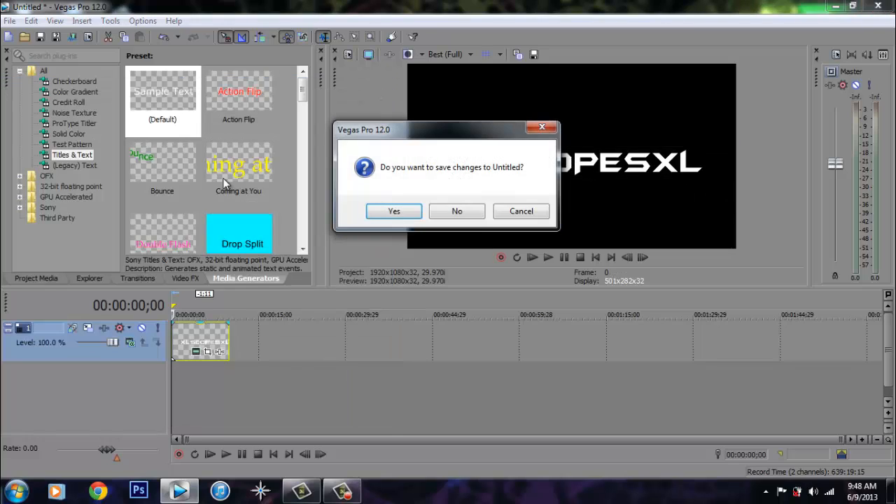
pyautogui.click(457, 210)
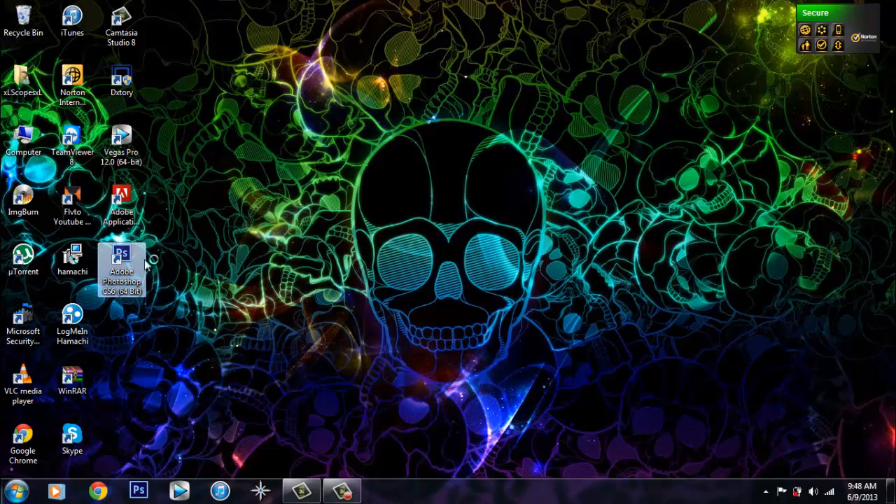
pyautogui.moveTo(242, 264)
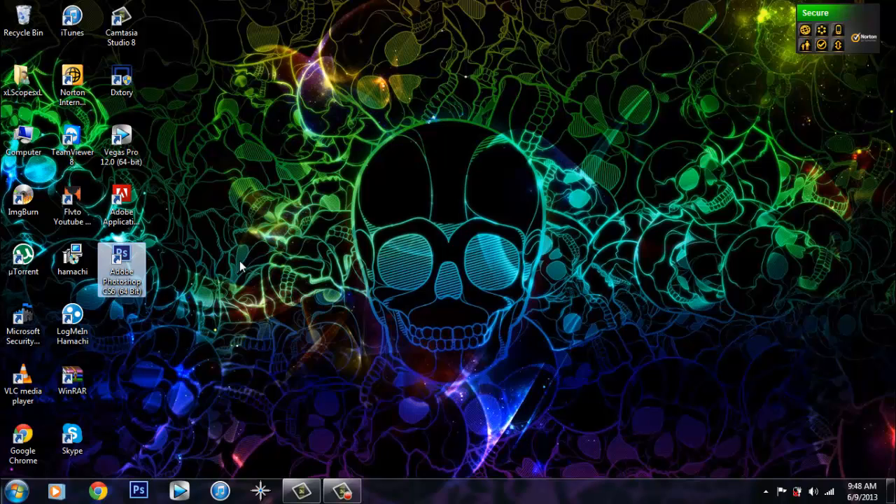
# - Launch Adobe Photoshop CS6 from its desktop shortcut
pyautogui.doubleClick(121, 270)
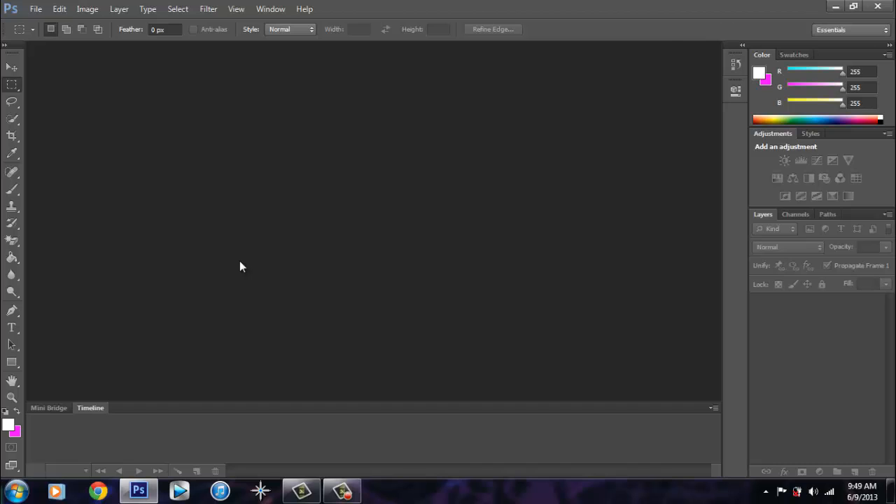
pyautogui.moveTo(42, 19)
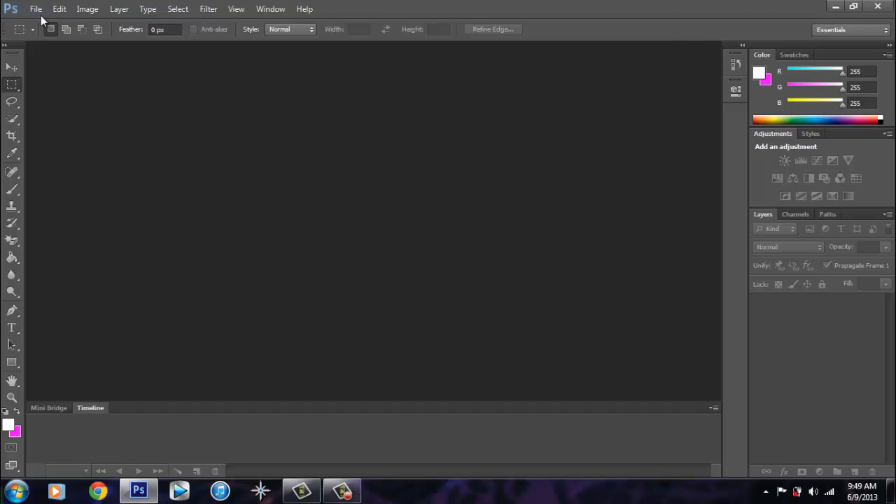
pyautogui.moveTo(31, 345)
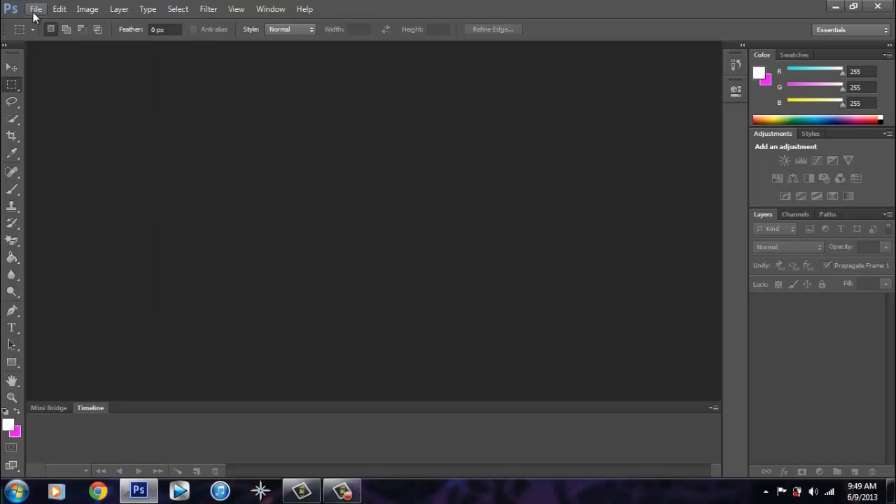
# - Create a new 250×200 pixel document through File > New
pyautogui.click(35, 8)
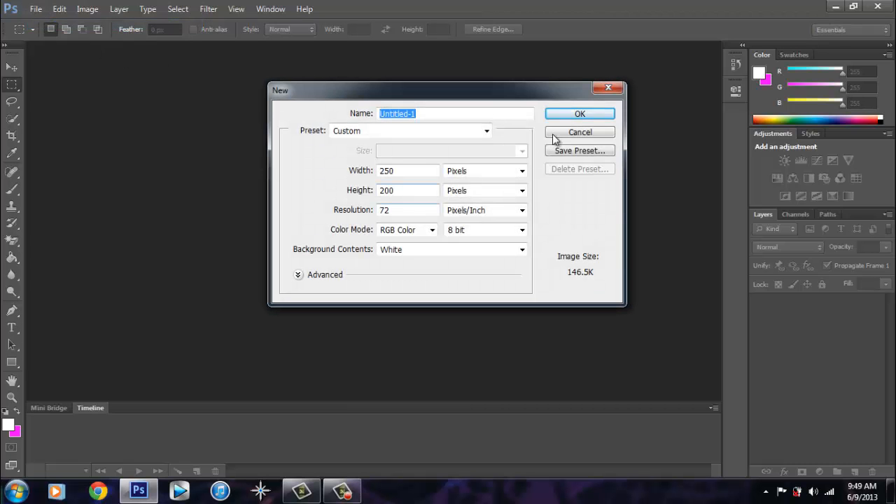
pyautogui.click(580, 114)
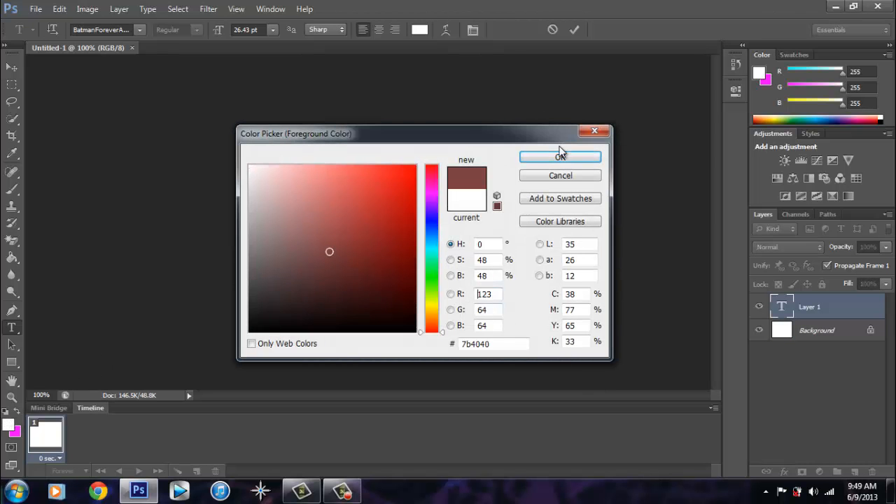
# - Confirm the red text colour and keep BatmanForeverAlternate for the XLSCOPESXL text
pyautogui.click(560, 156)
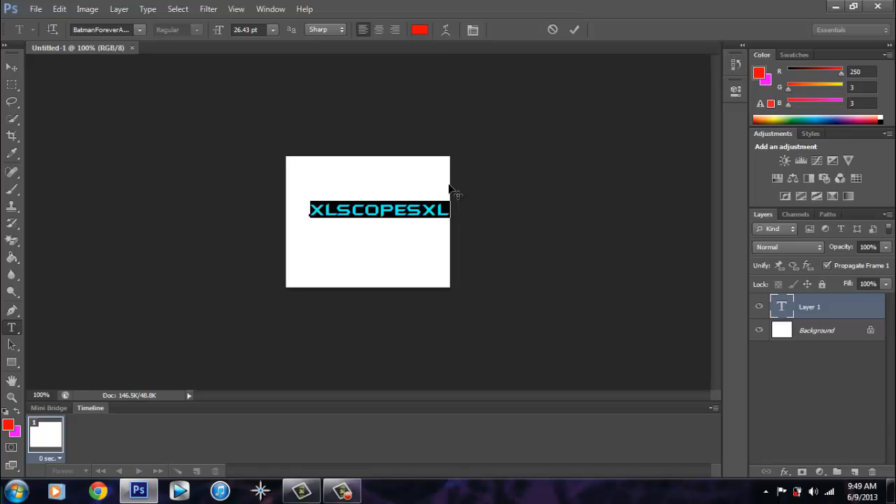
pyautogui.moveTo(320, 194)
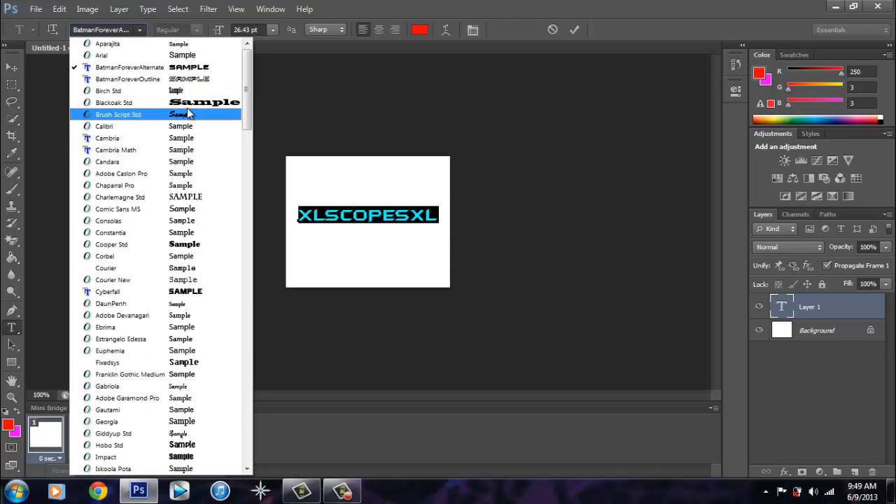
pyautogui.click(129, 67)
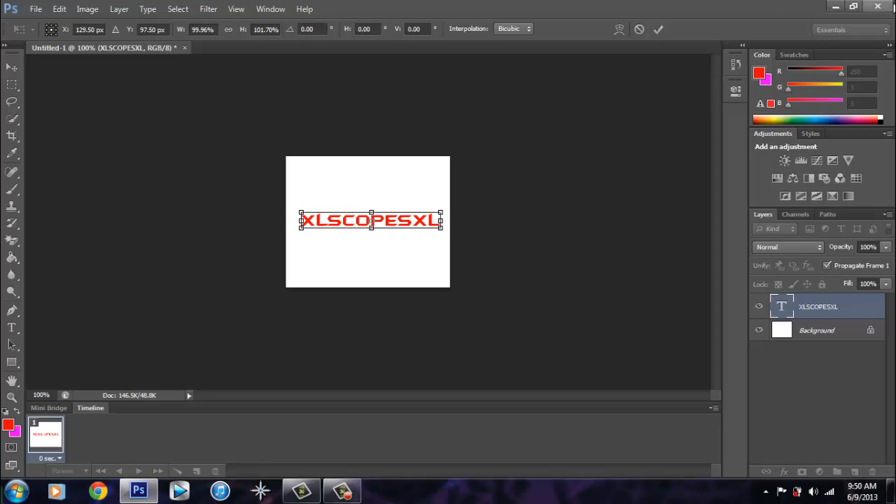
pyautogui.moveTo(434, 183)
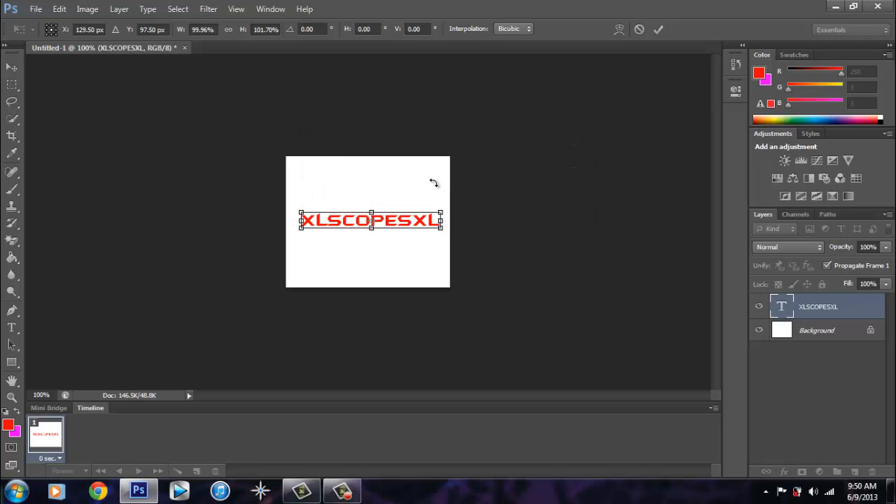